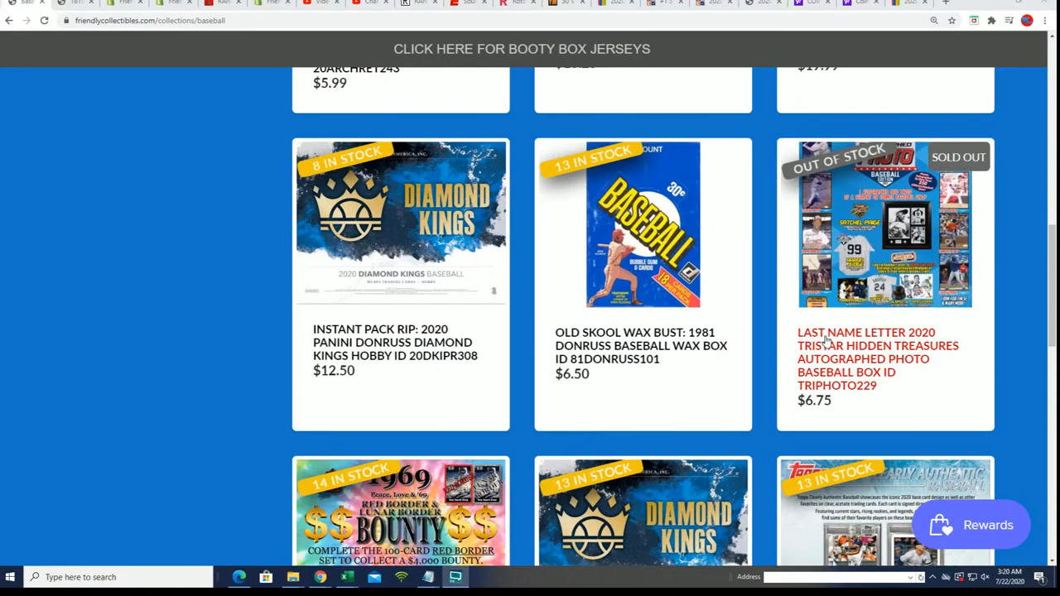
Step: View the Last Name Letter 2020 Tristar product page and its enlarged box image, then move to RANDOM.ORG
left_click(878, 358)
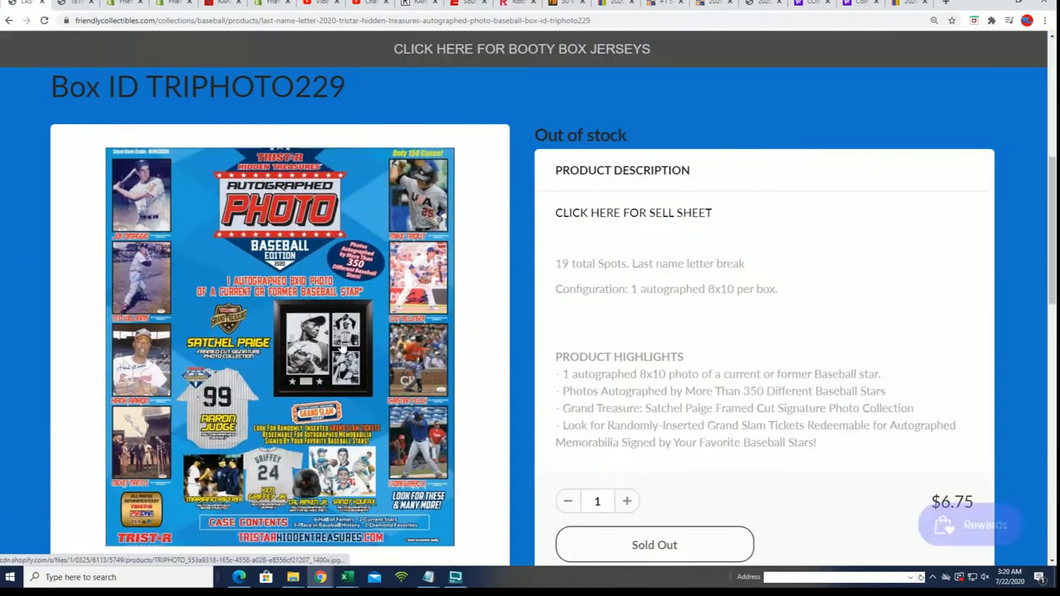
left_click(279, 343)
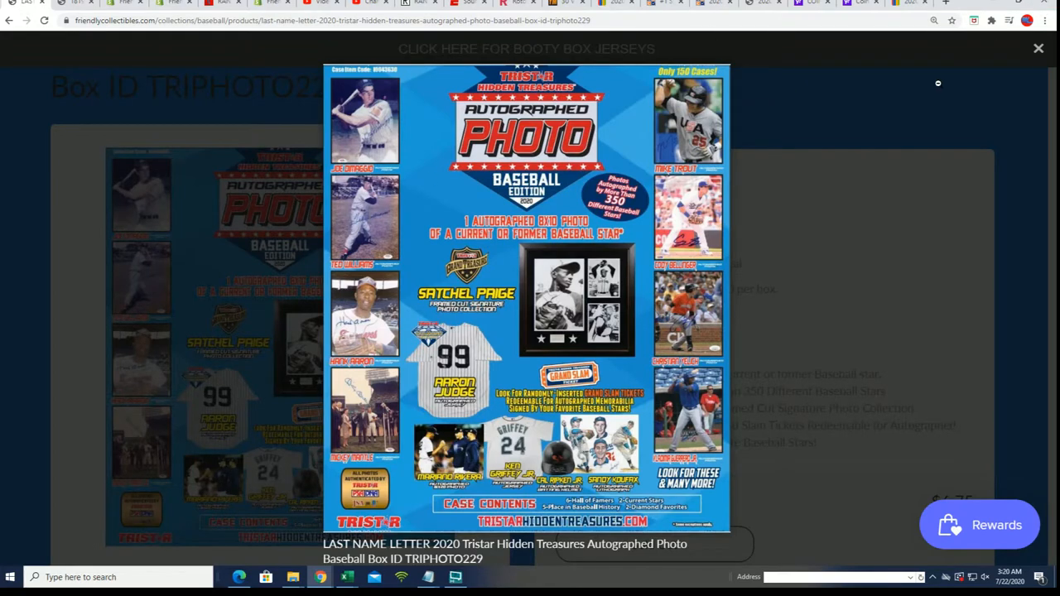
left_click(1039, 48)
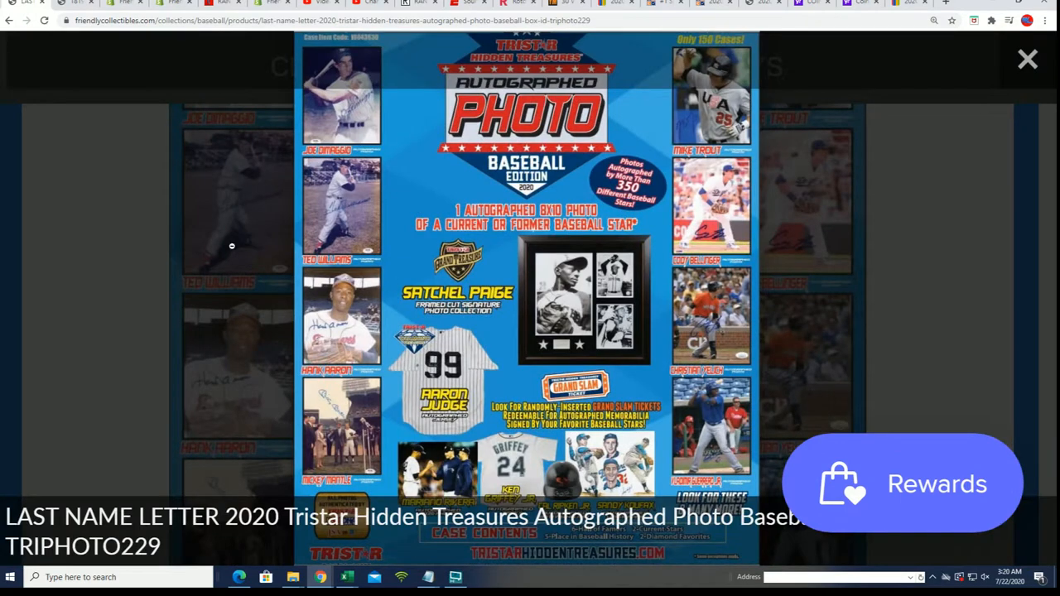
left_click(1027, 59)
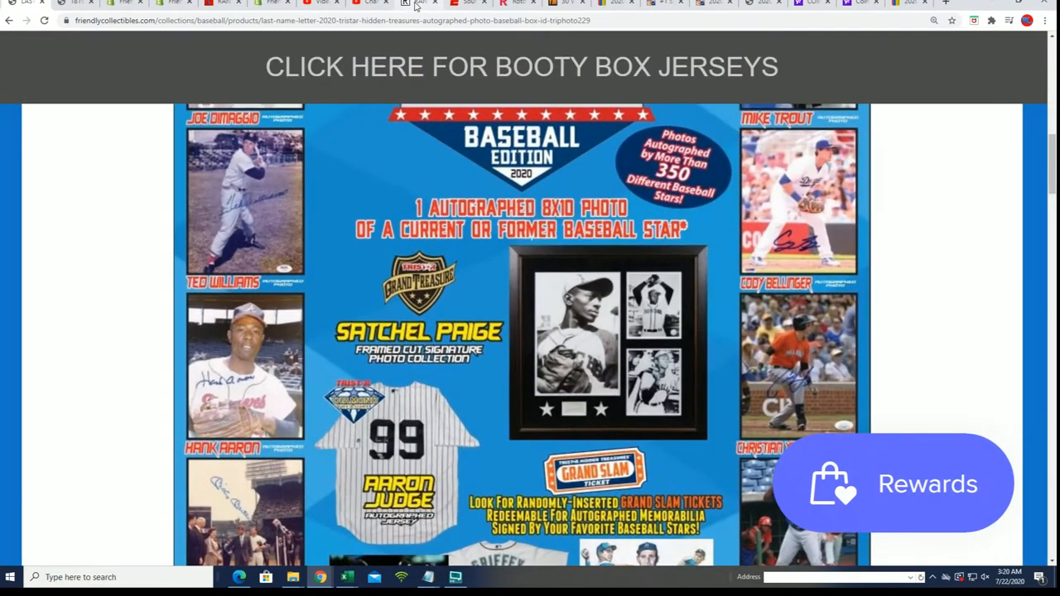
left_click(421, 4)
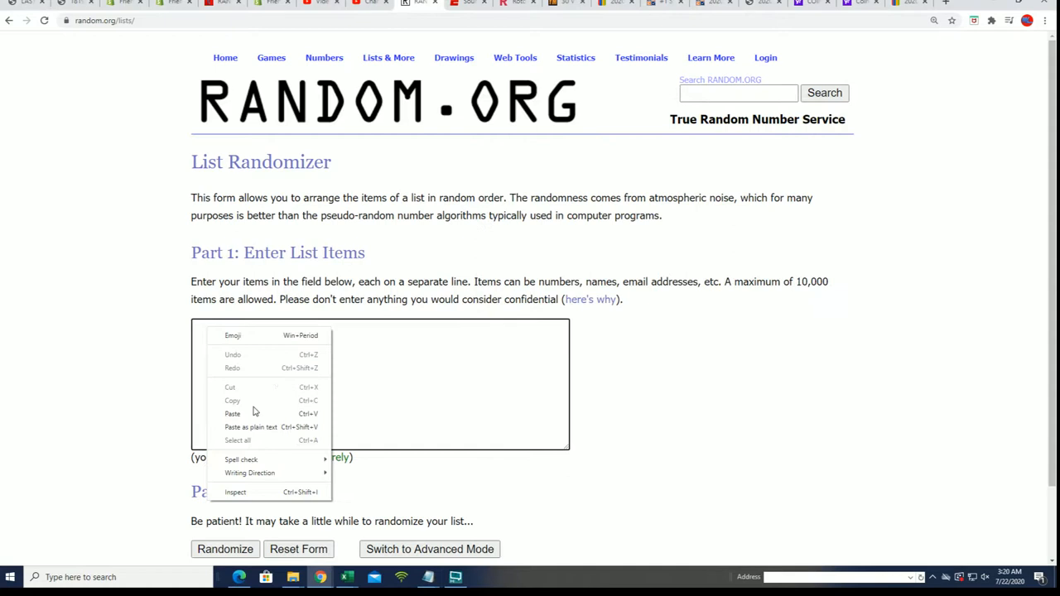
Step: Paste the 19 owner names into the List Randomizer and shuffle them six times
left_click(232, 414)
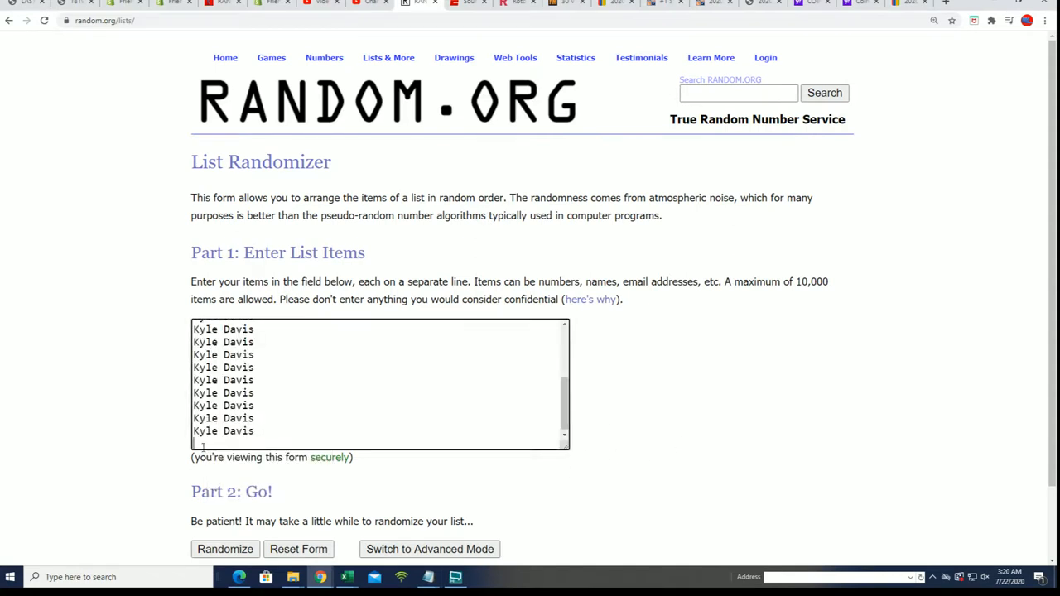
scroll("down", 3)
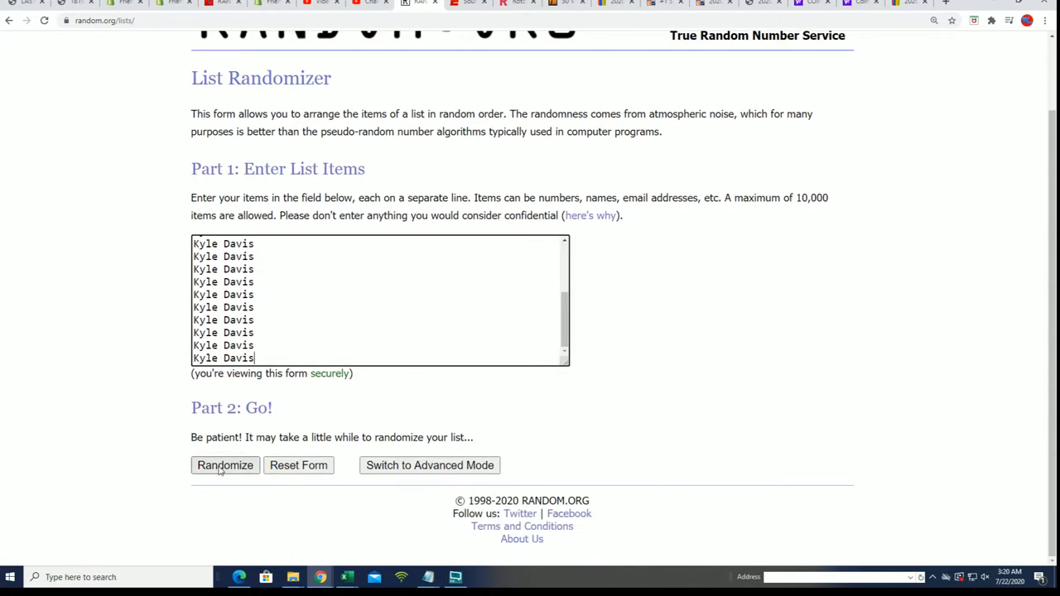
left_click(225, 464)
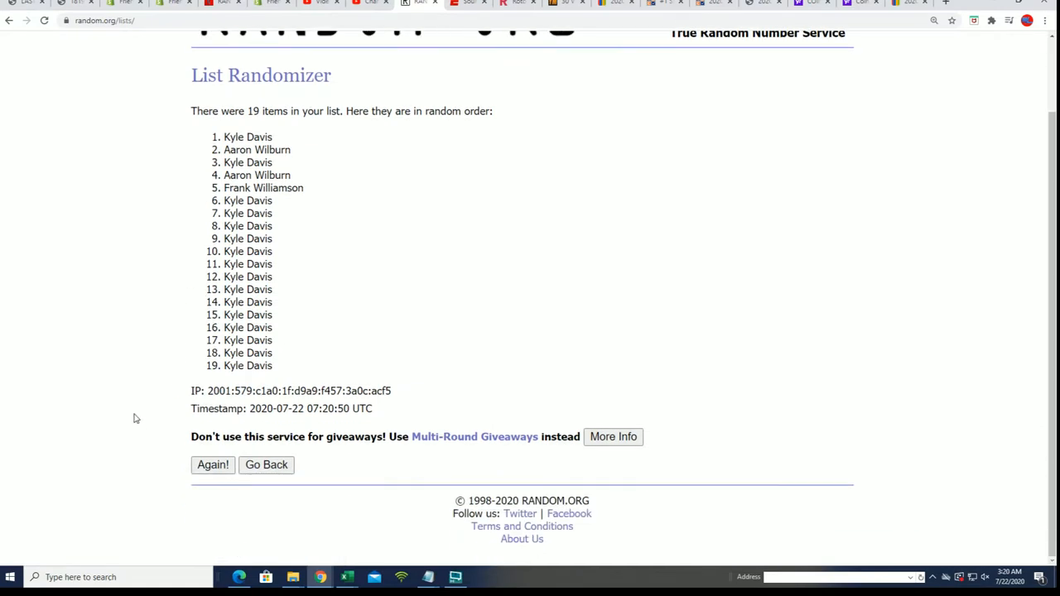
left_click(212, 464)
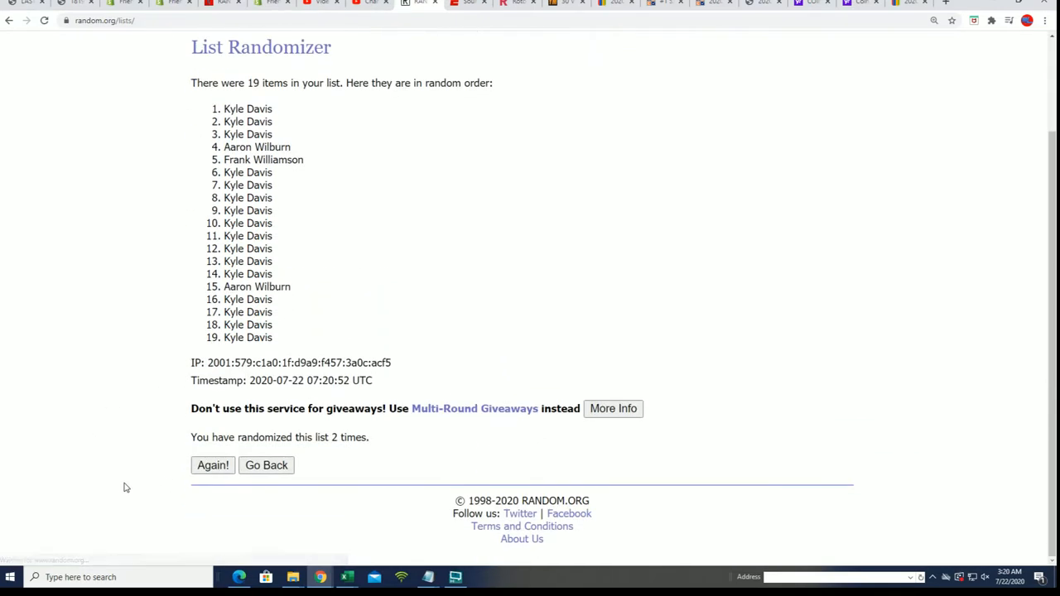
left_click(212, 464)
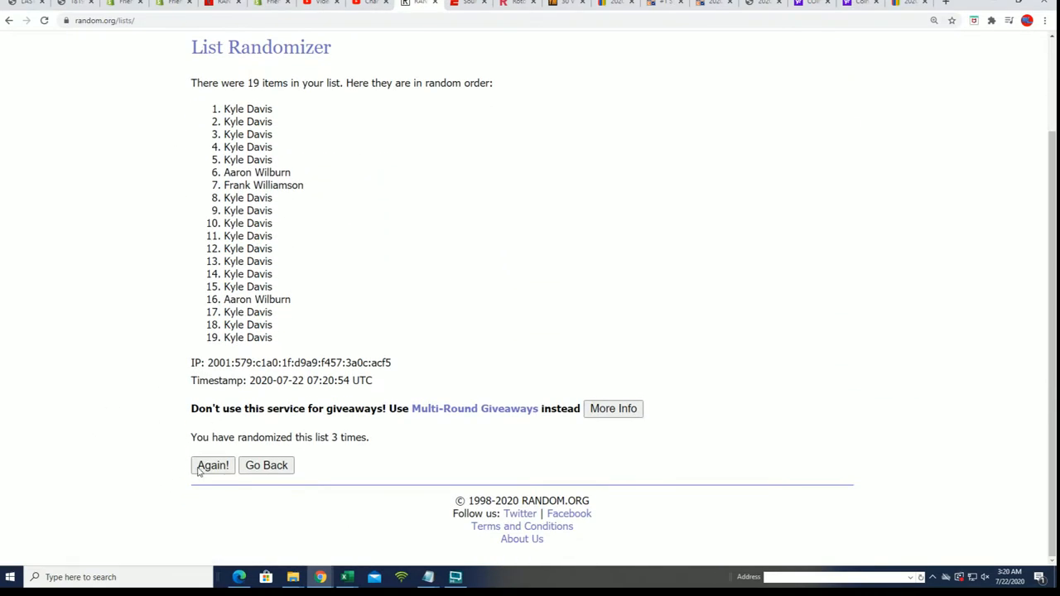
left_click(213, 464)
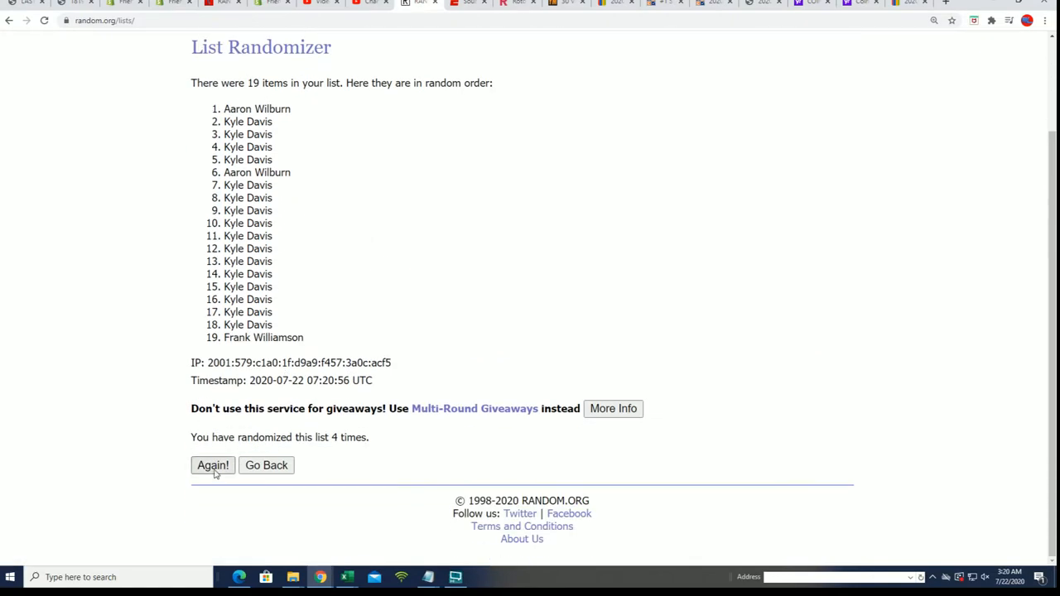
left_click(212, 463)
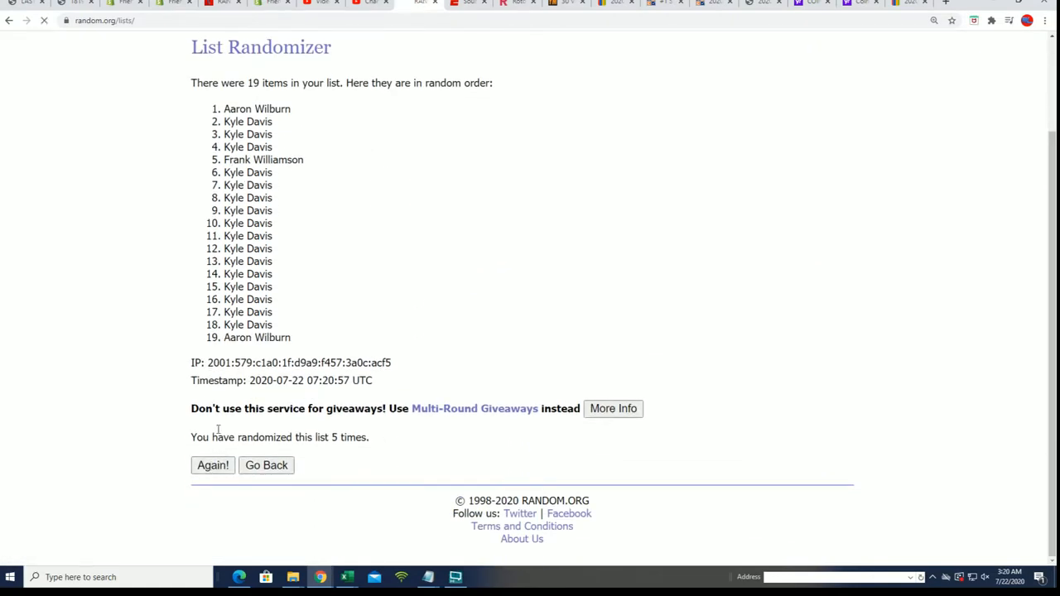
left_click(212, 464)
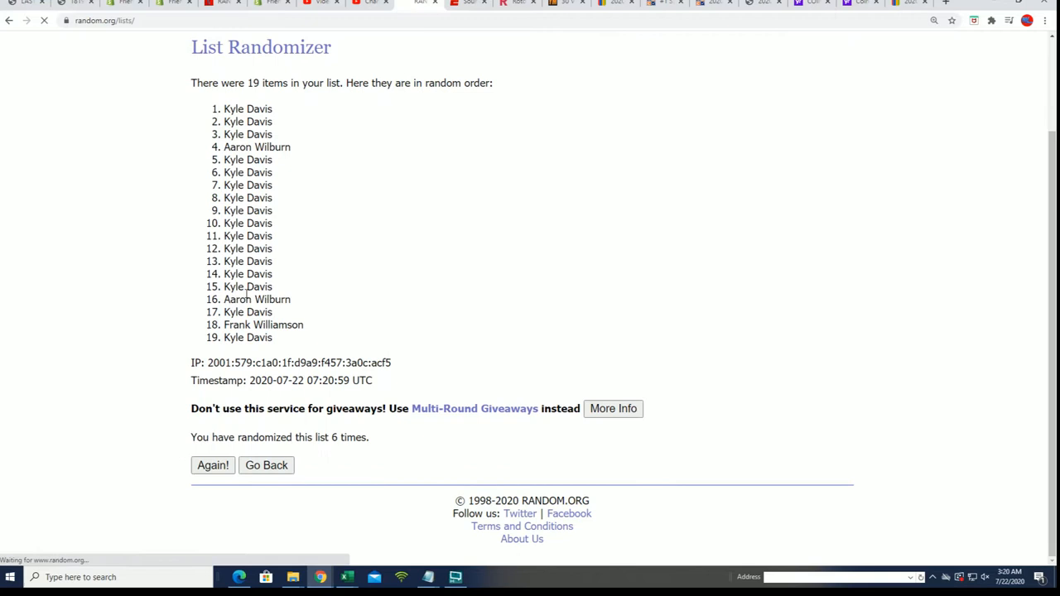
left_click(212, 464)
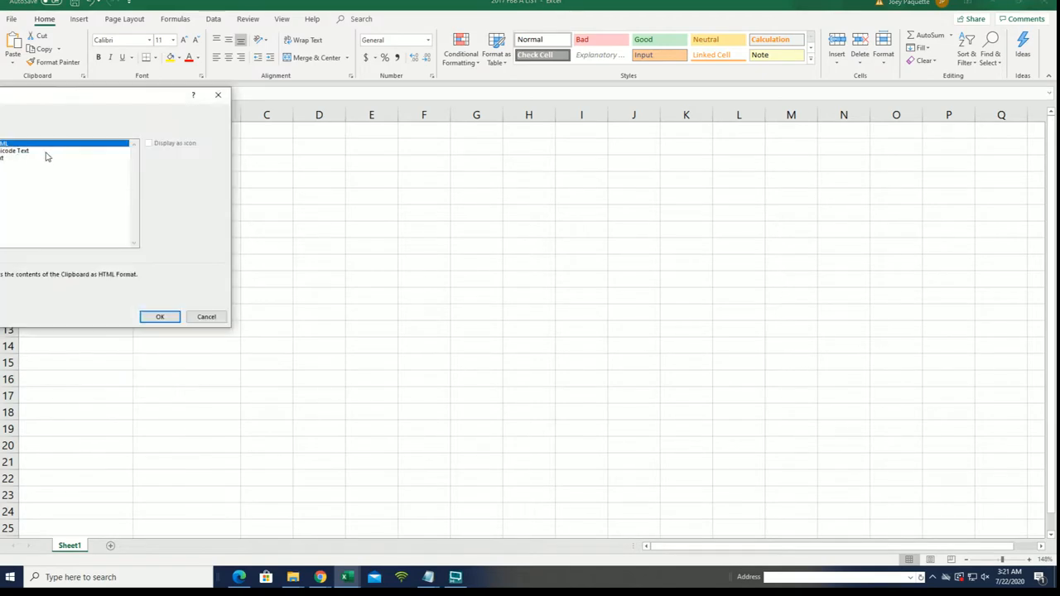
Step: Paste the shuffled names under the Owner heading and autofit column A to their width
left_click(159, 317)
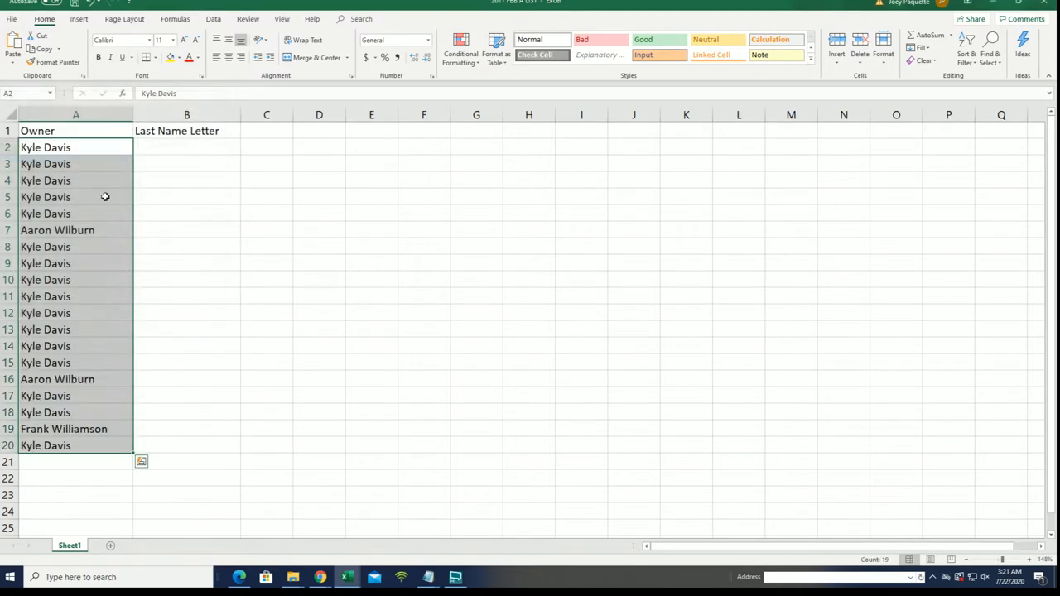
left_click(185, 147)
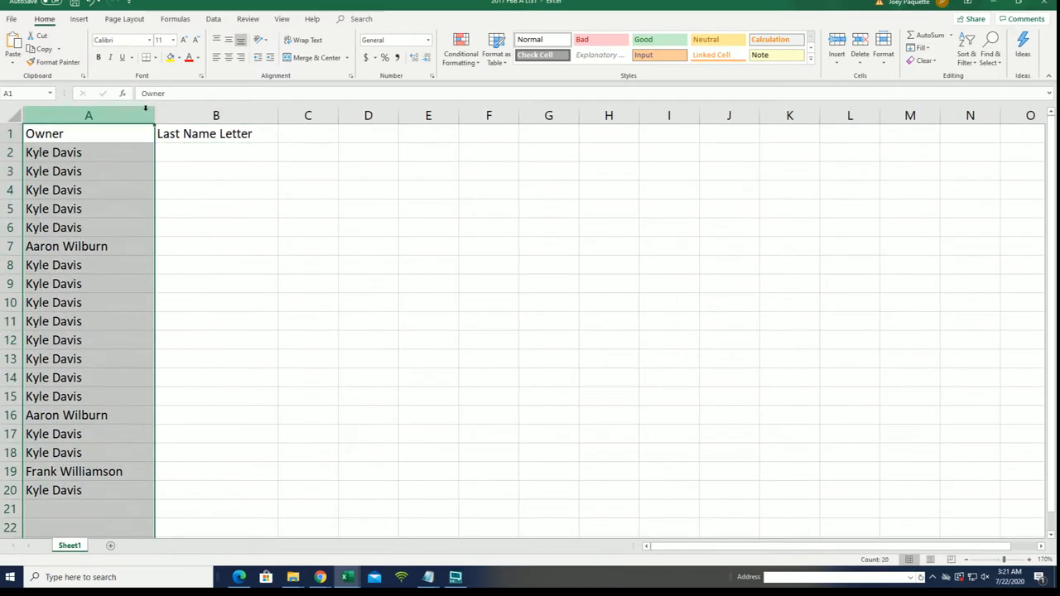
left_click(188, 152)
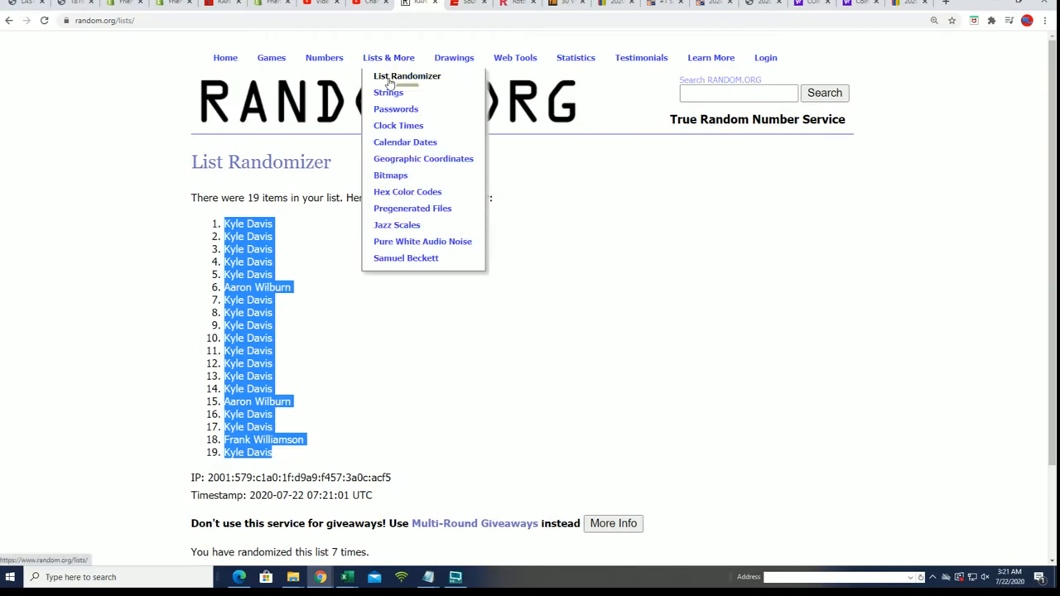
Step: Start a fresh List Randomizer with the 19 last-name letter groups and shuffle them four times
left_click(407, 76)
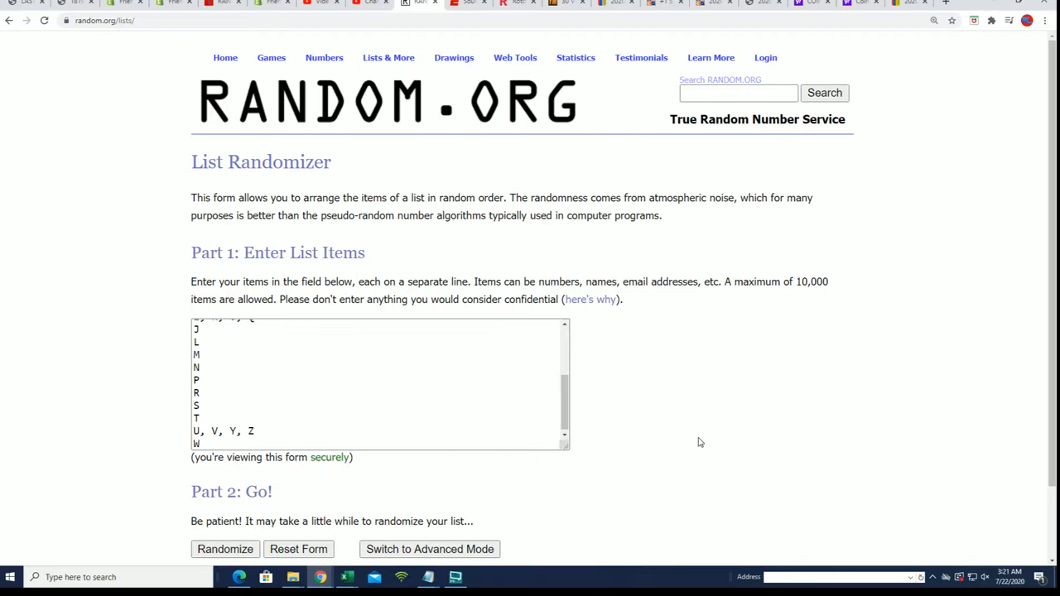
left_click(226, 550)
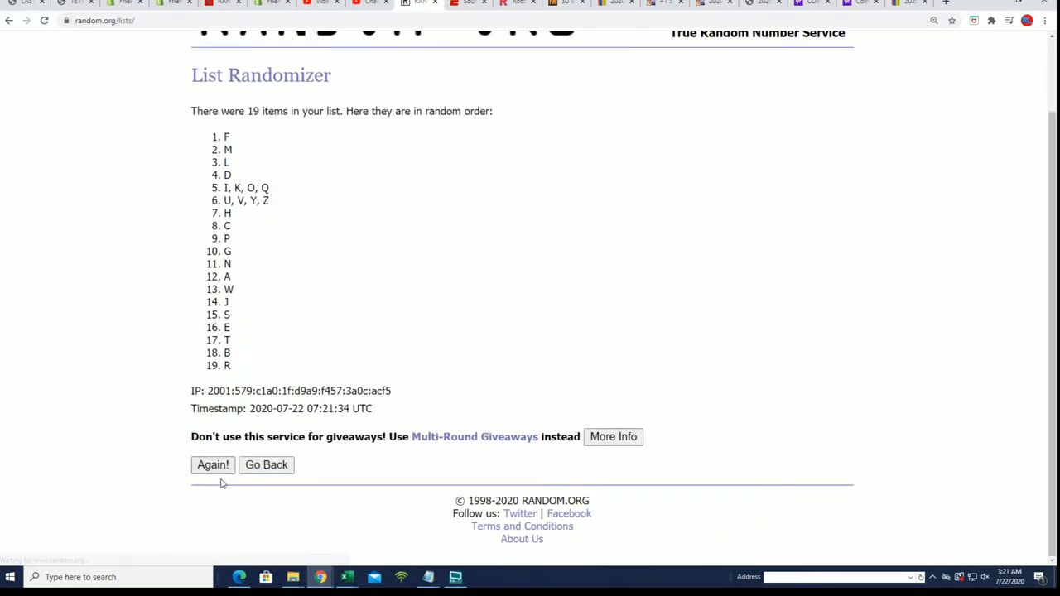
left_click(212, 464)
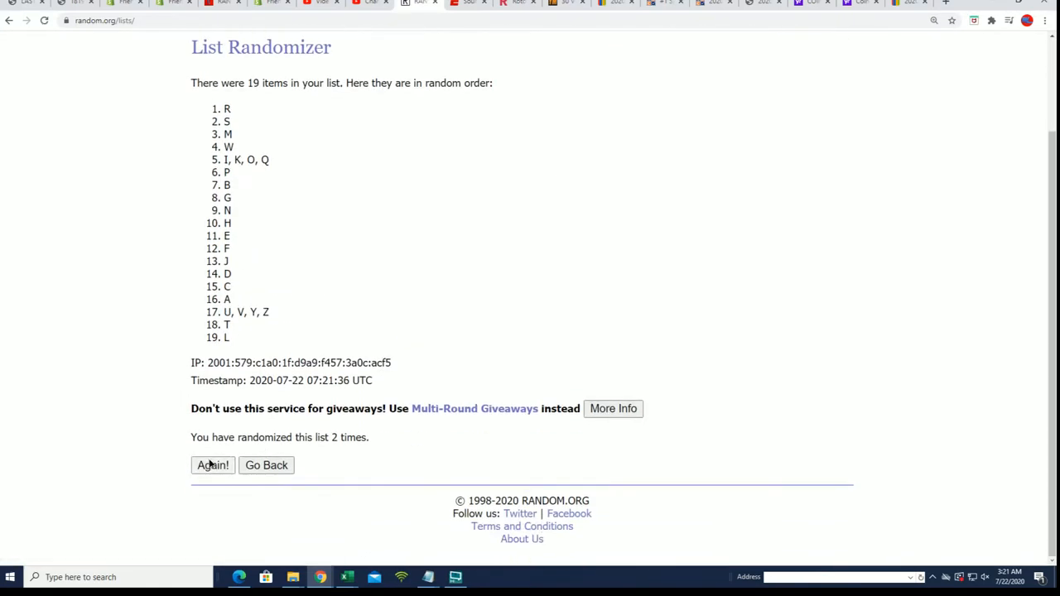
left_click(212, 464)
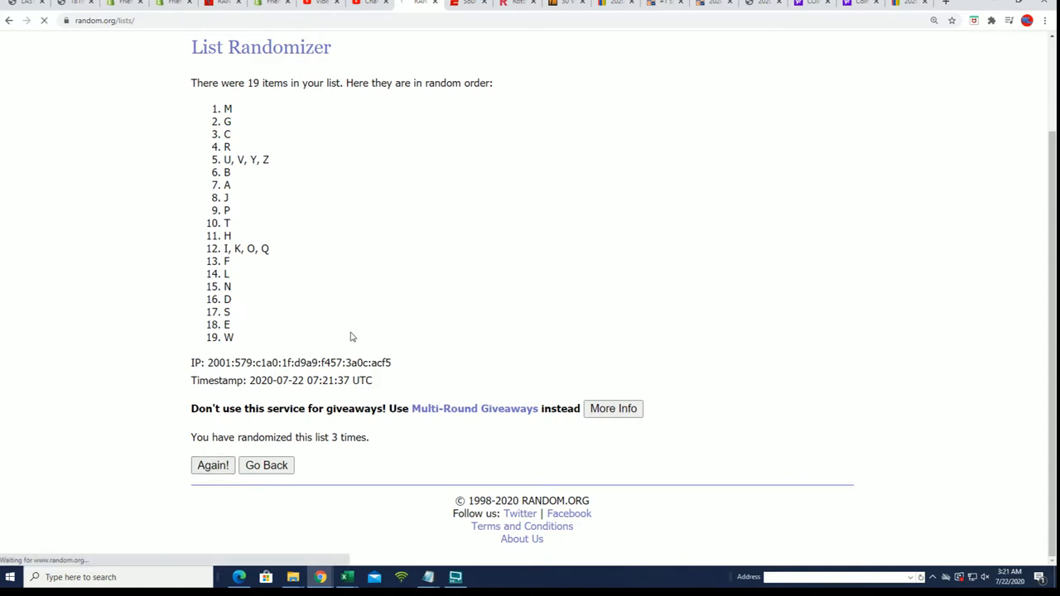
left_click(212, 464)
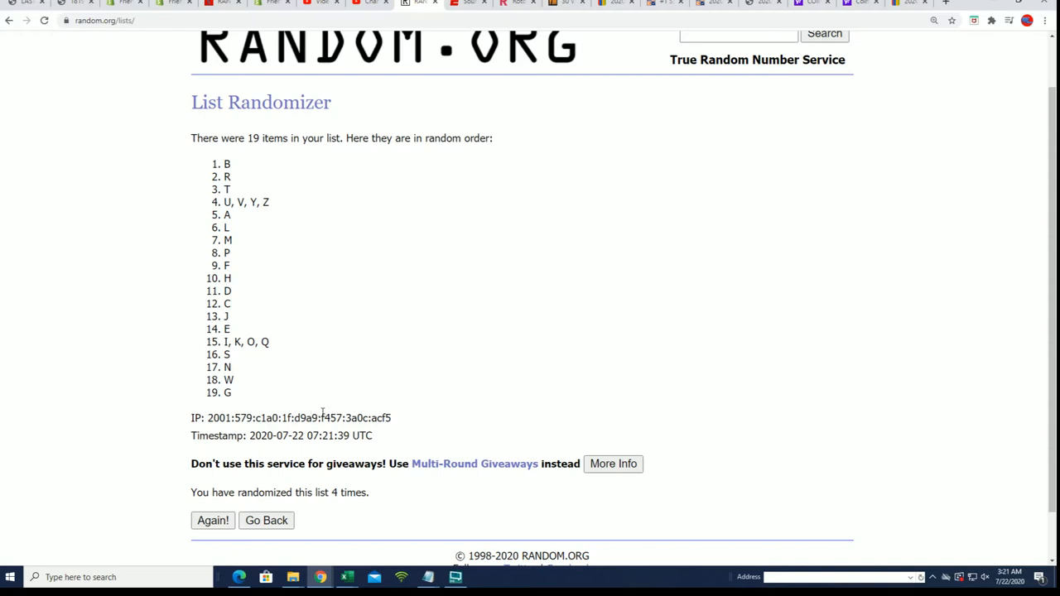
Step: Reshuffle the letter list through a seventh time and bring up the copy options on the result
left_click(212, 521)
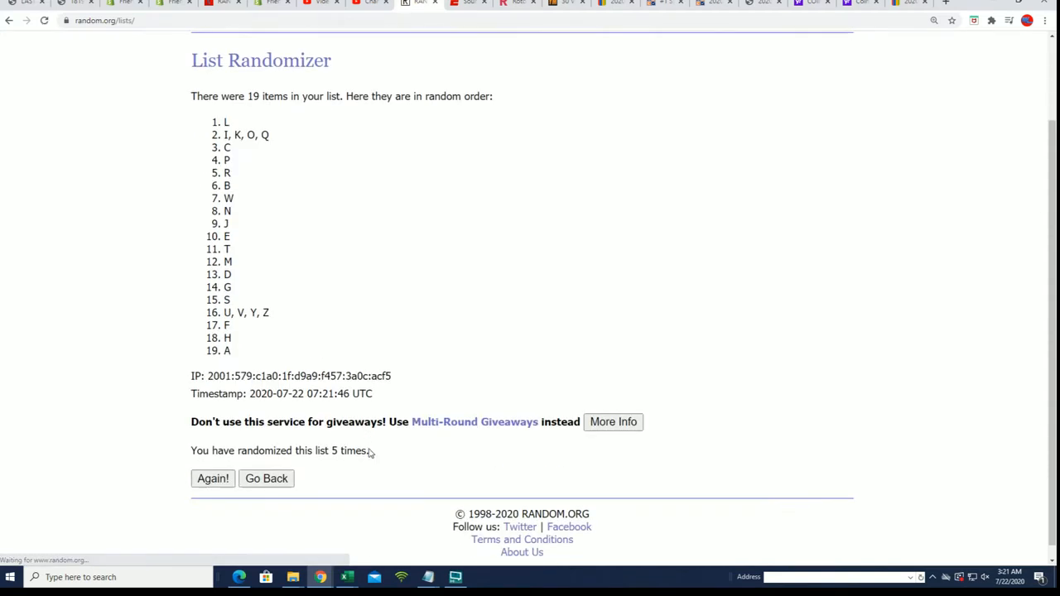
left_click(213, 477)
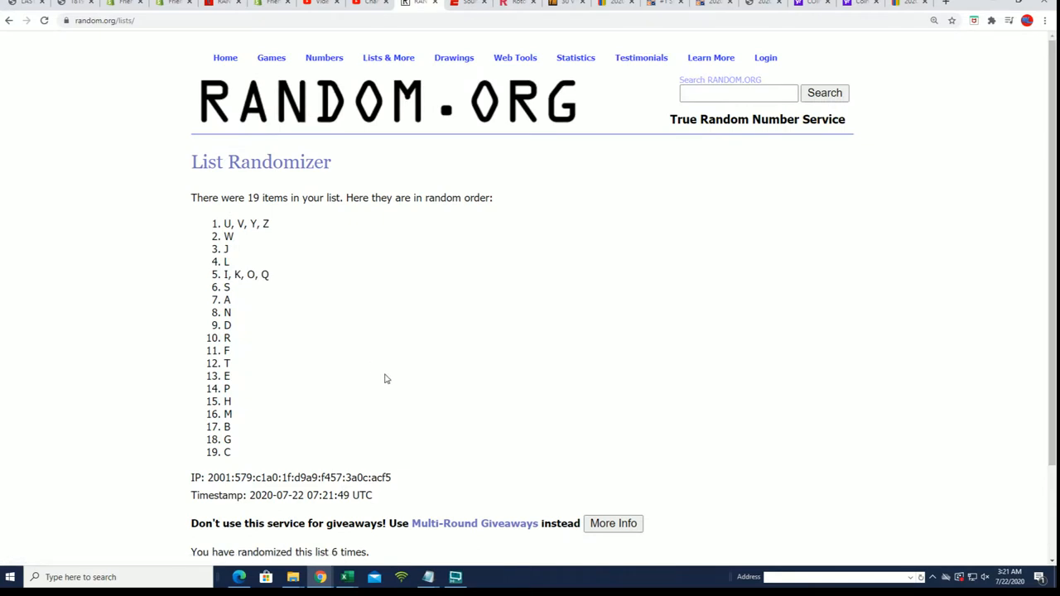
scroll("down", 3)
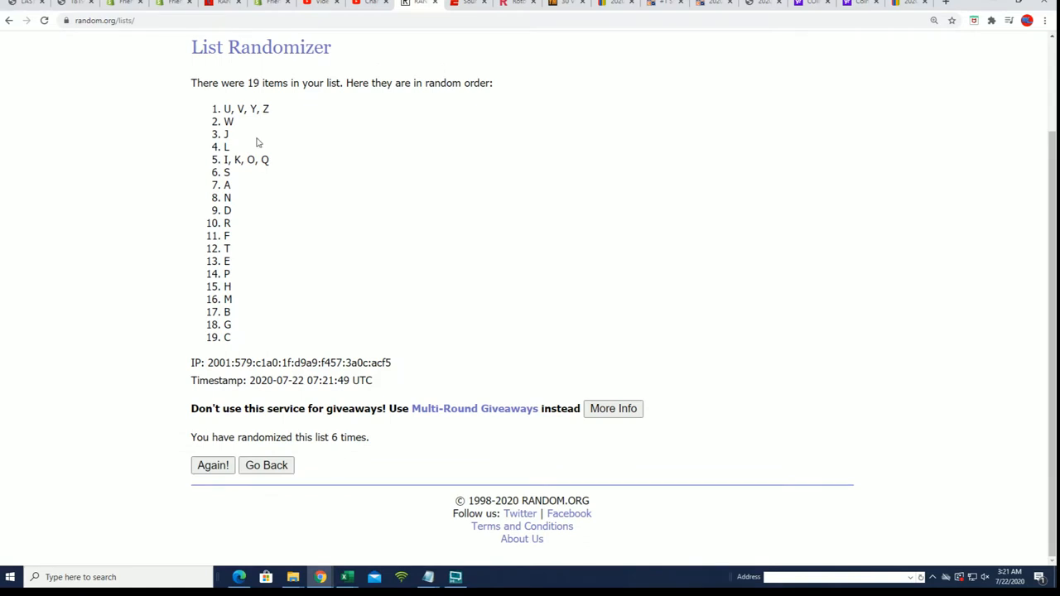
left_click(212, 464)
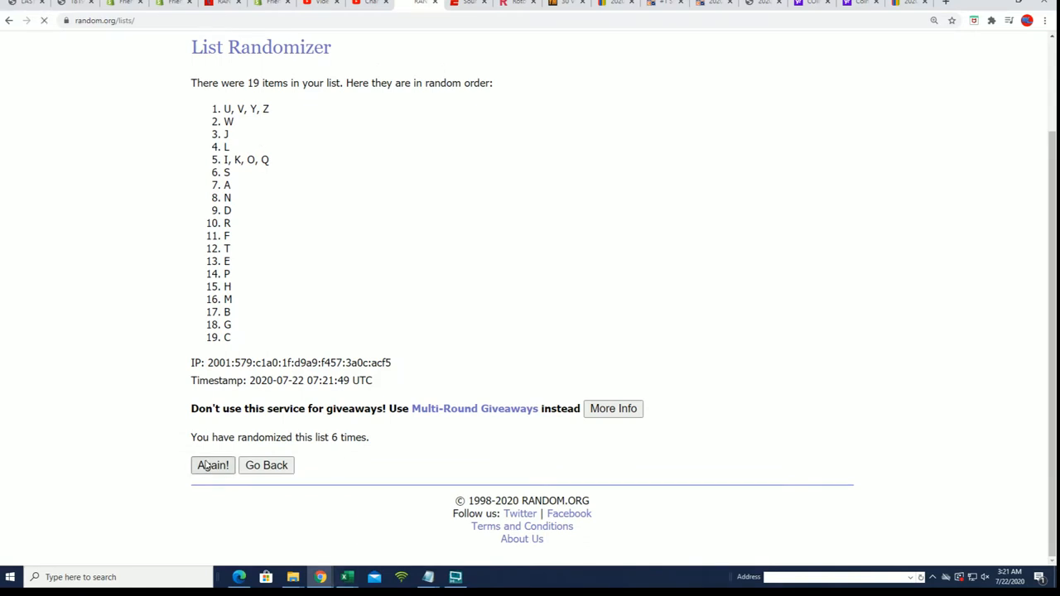
left_click(212, 464)
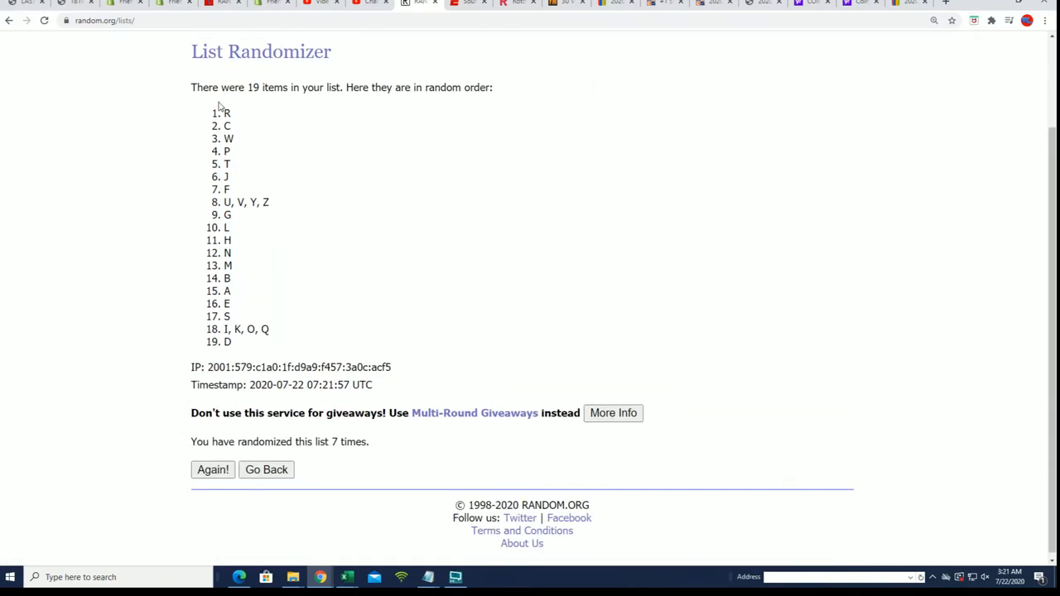
right_click(249, 341)
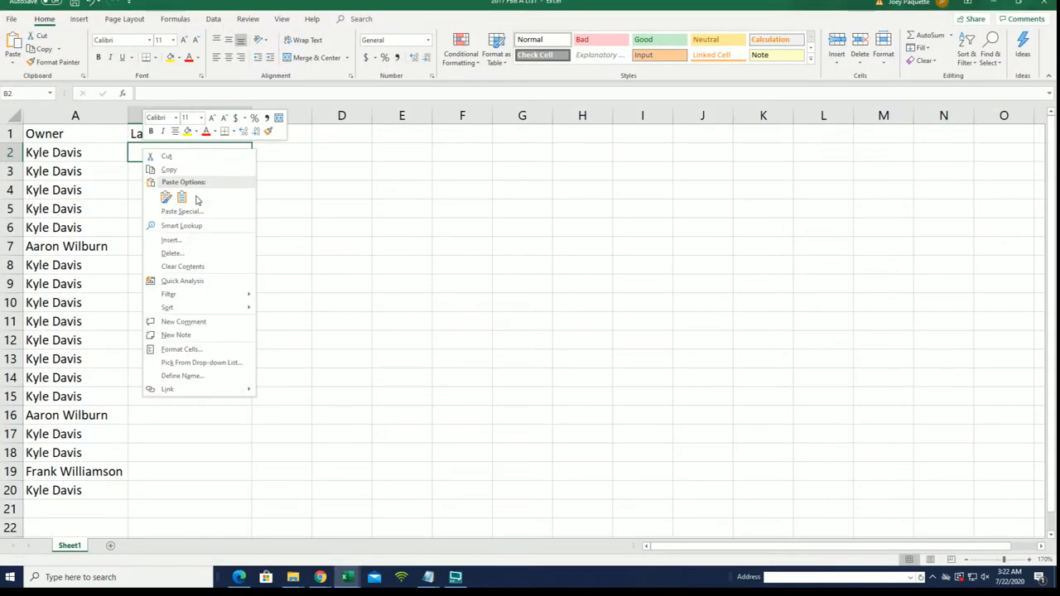
Step: Paste the shuffled letters as plain text into B2:B20 and check the W entry in B4 and the last Owner in A20
left_click(182, 210)
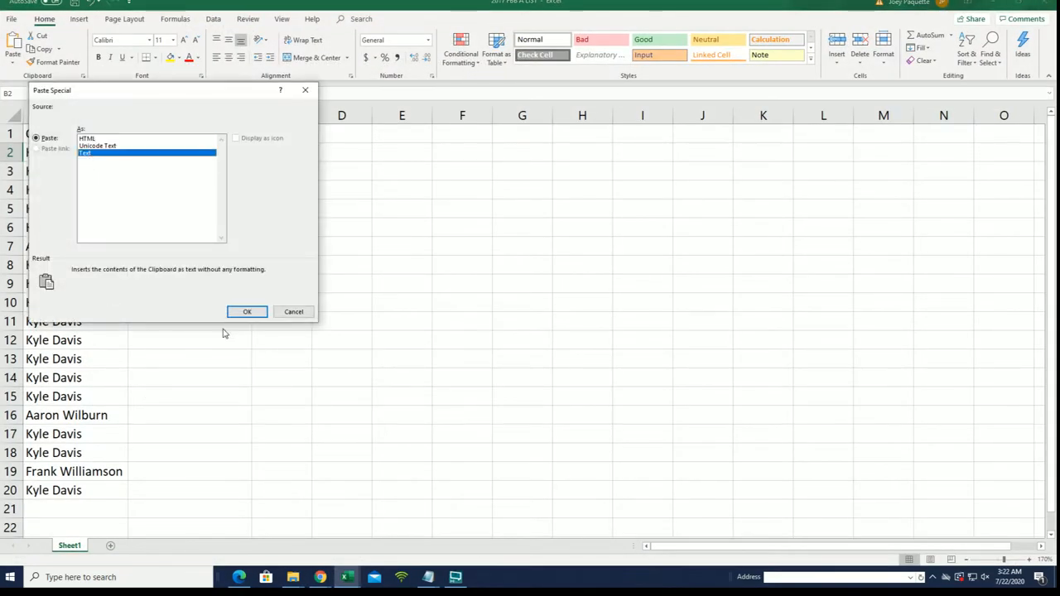
left_click(246, 312)
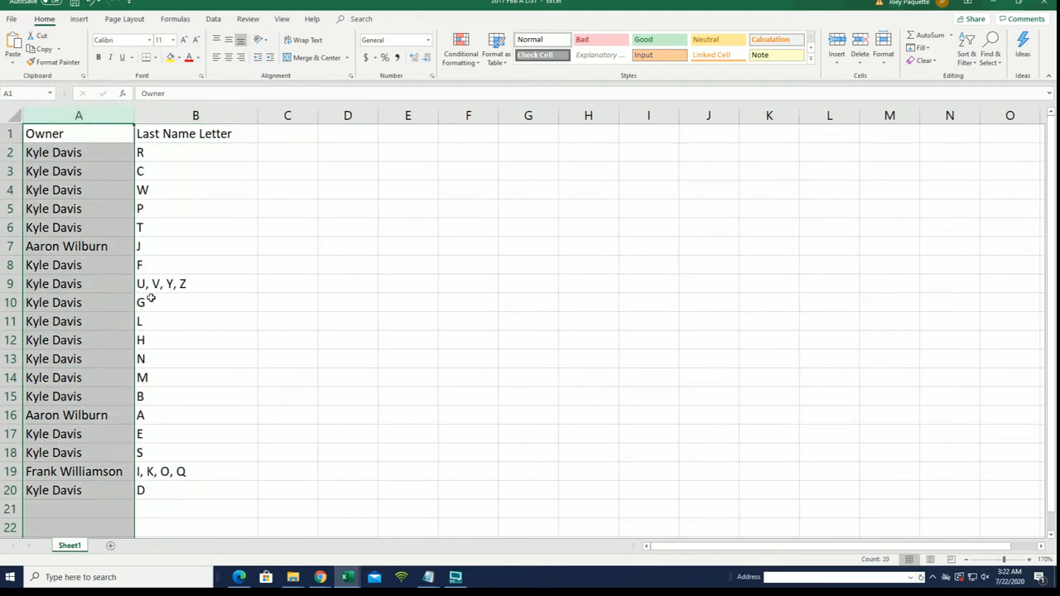
mouse_move(171, 413)
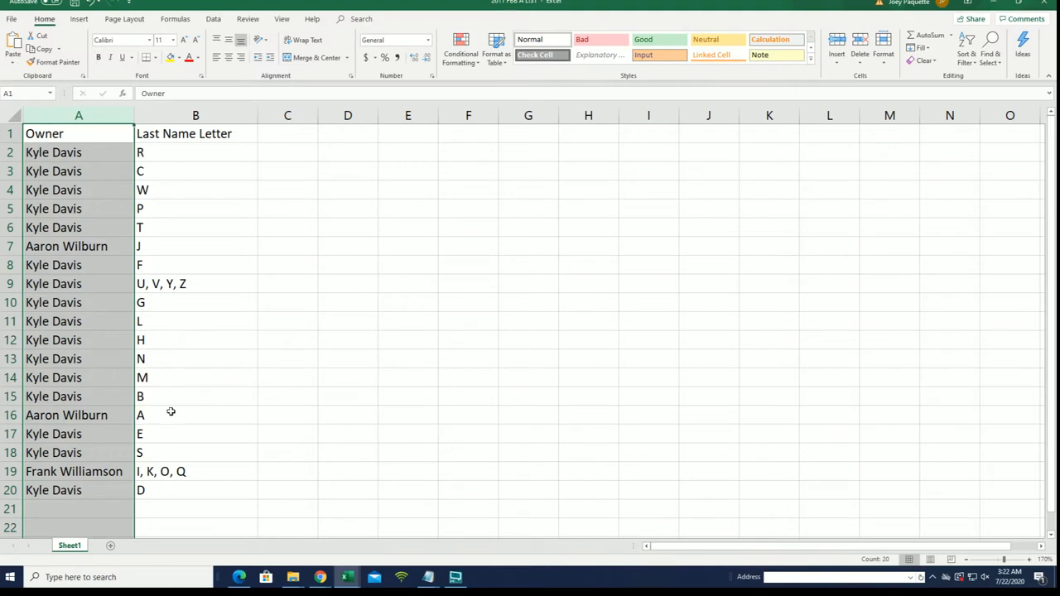
left_click(195, 189)
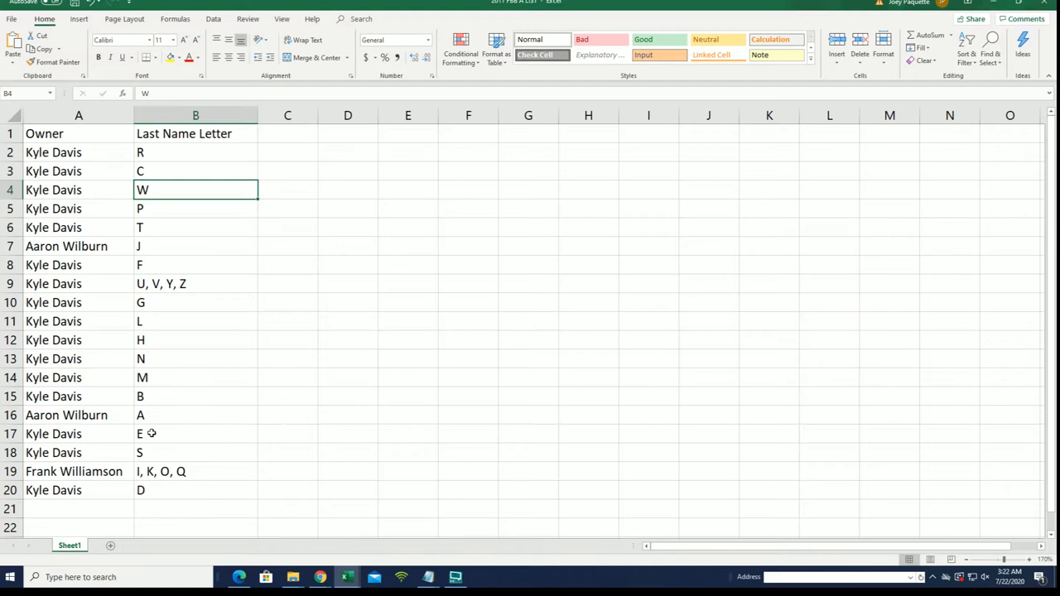
left_click(78, 490)
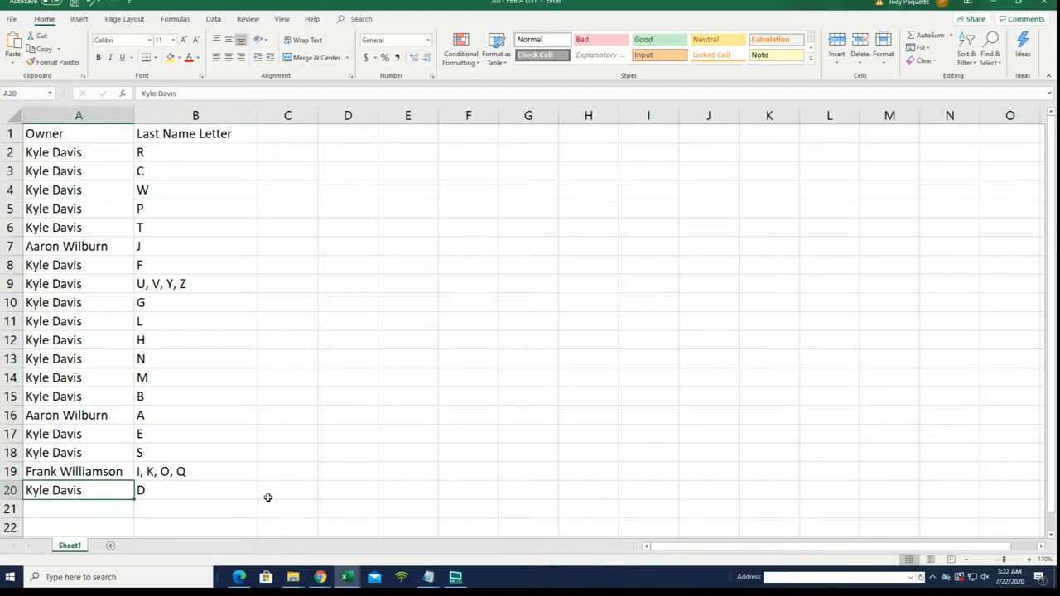